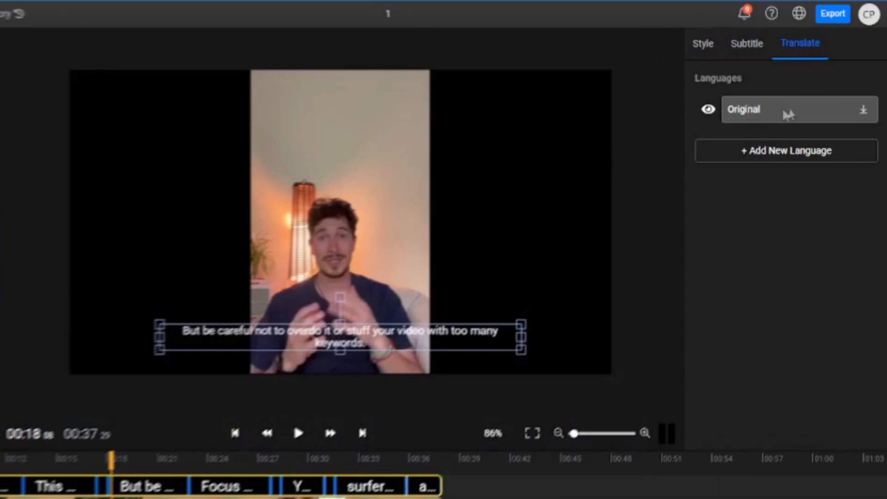
- Find Flixier on Google and go to its website from the search results
click(785, 151)
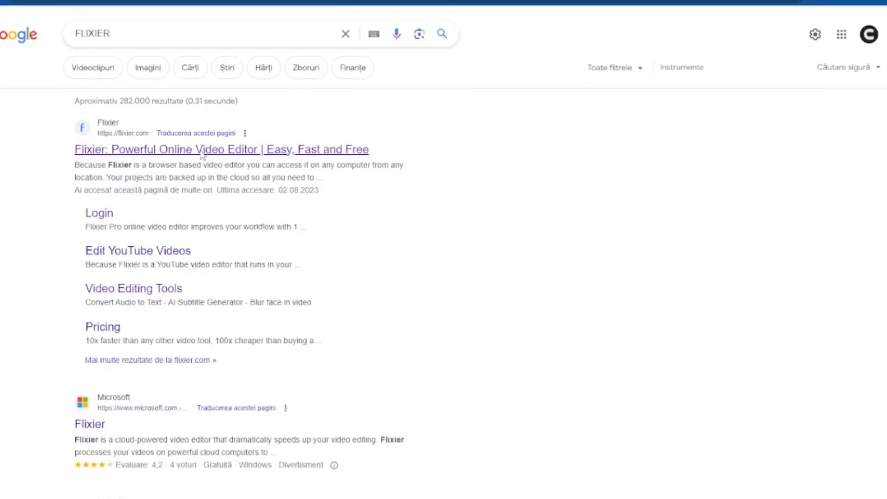
click(219, 150)
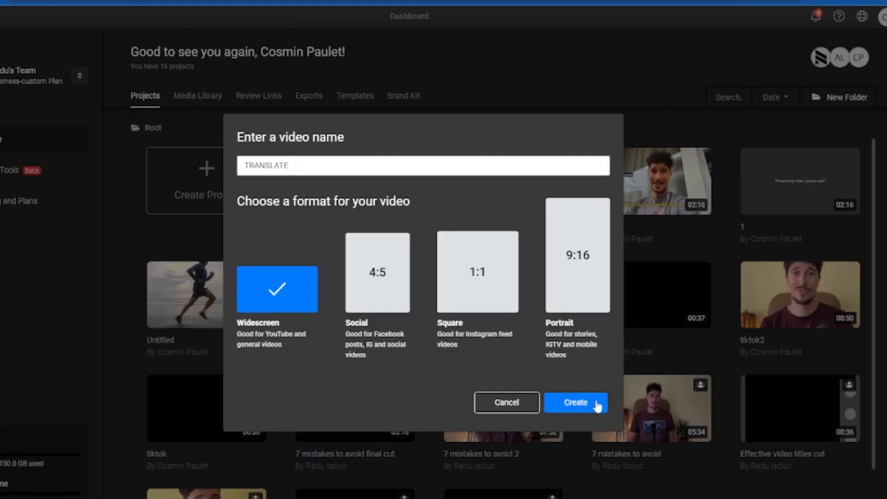
- Create the TRANSLATE widescreen project and import the video file onto its timeline
click(576, 401)
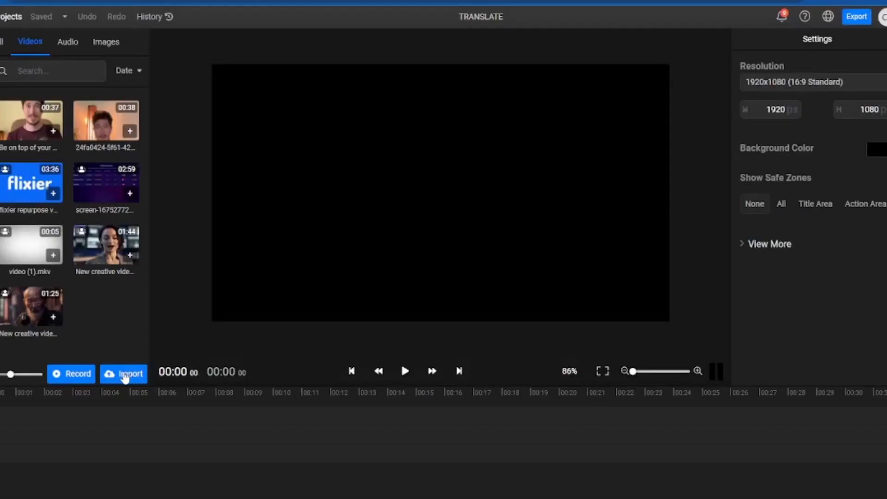
click(123, 373)
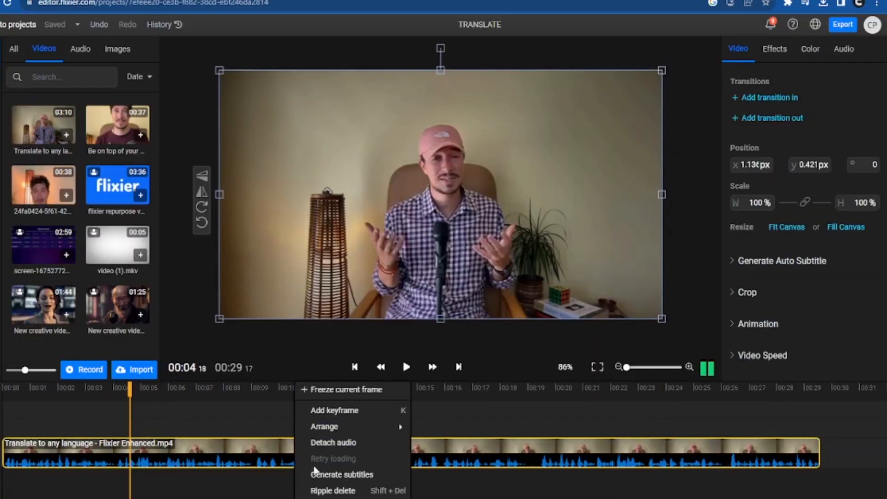
- Generate subtitles from the clip's speech and bring up the subtitle Style settings
click(340, 474)
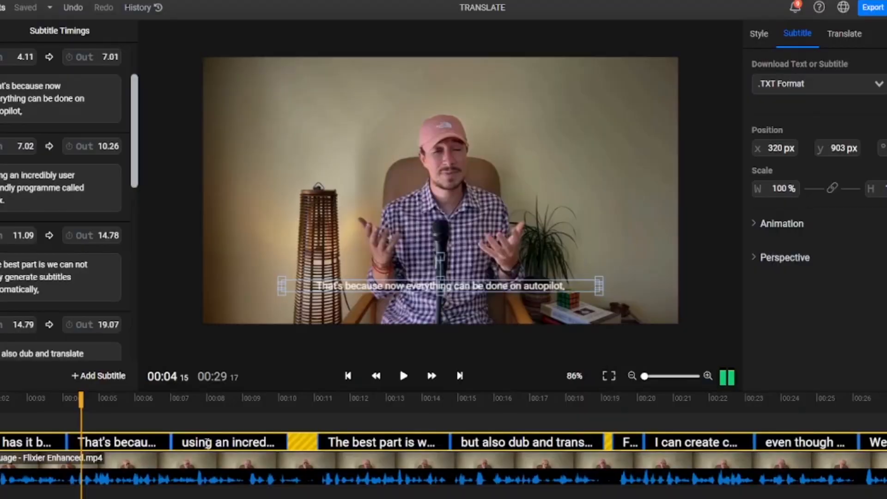
click(173, 397)
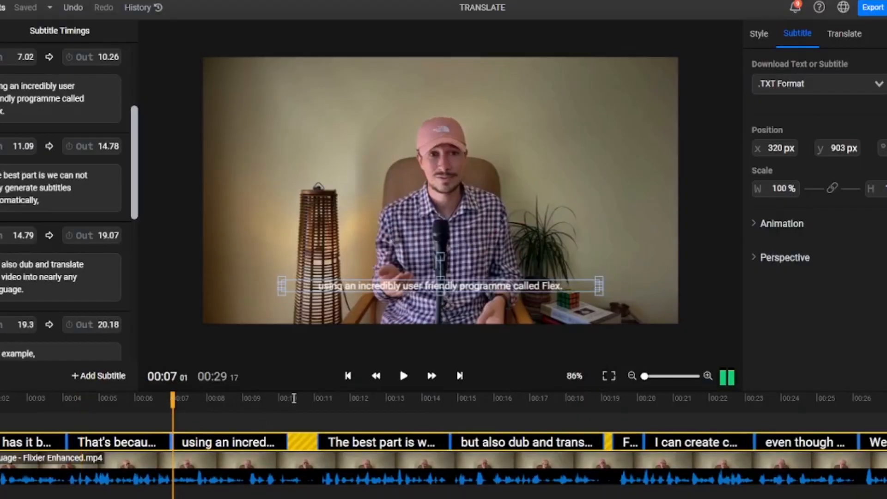
click(433, 398)
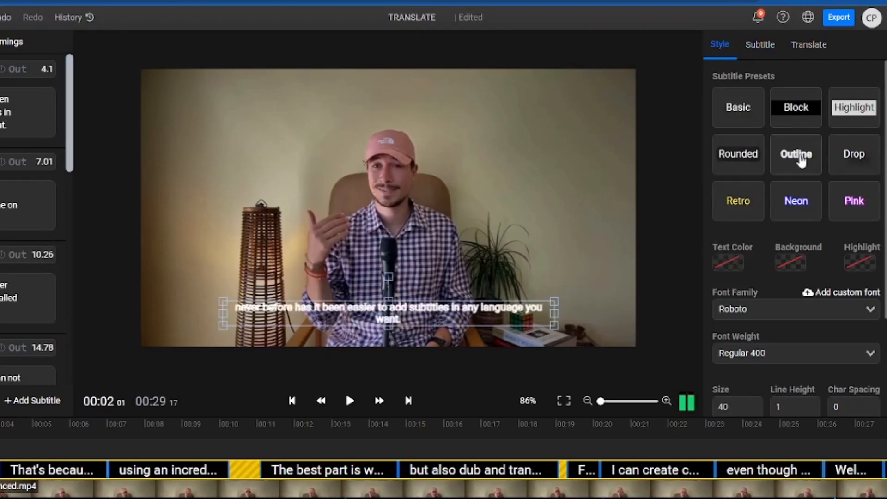
- Scroll the Style panel to reach the Font Family setting for switching to Open Sans
scroll(down, 3)
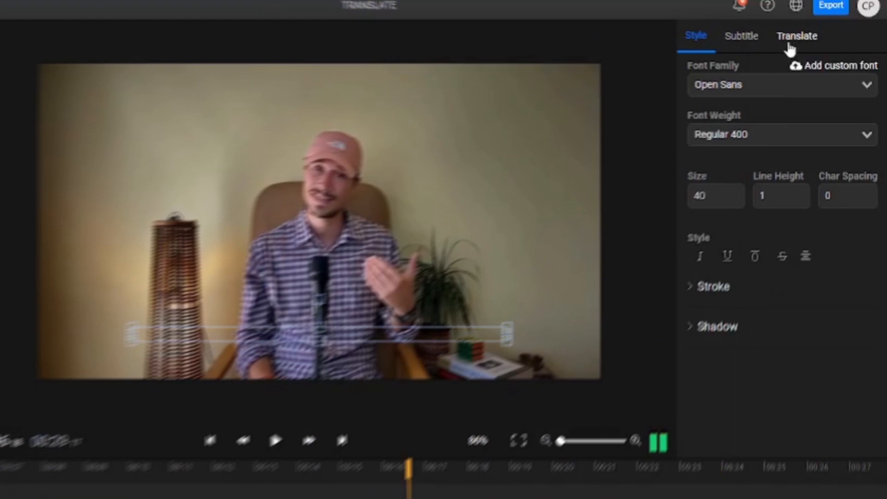
- Add Spanish as a new subtitle language and translate the captions into Spanish
click(796, 36)
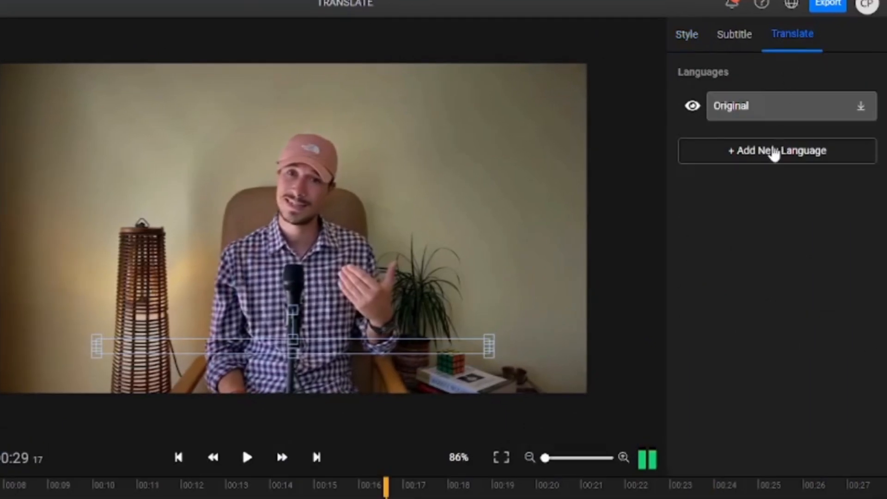
click(776, 150)
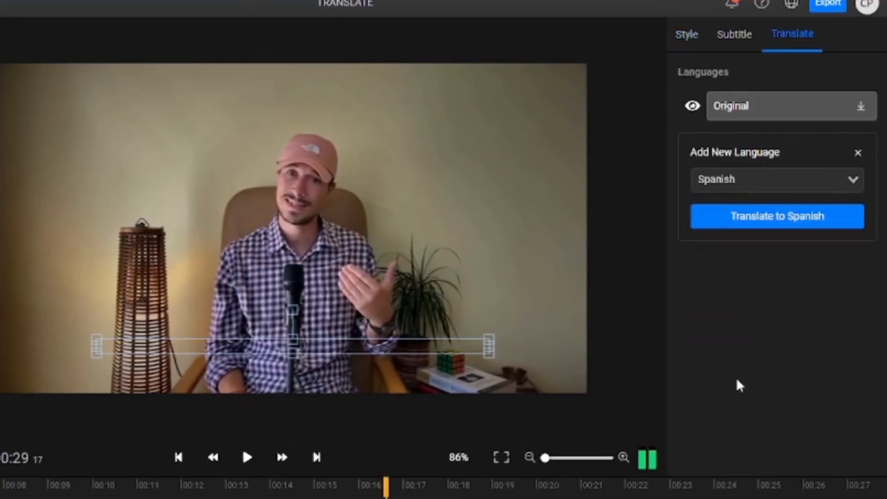
click(776, 215)
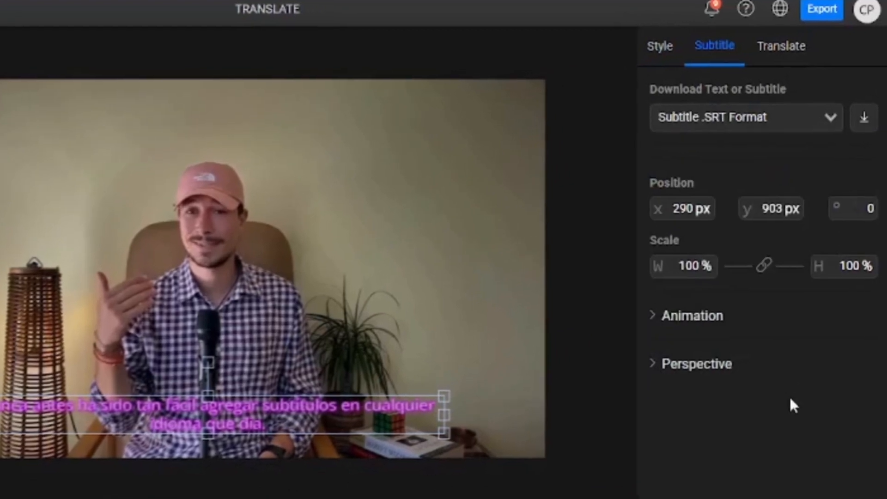
- Download the Spanish subtitles as an .SRT file
click(864, 117)
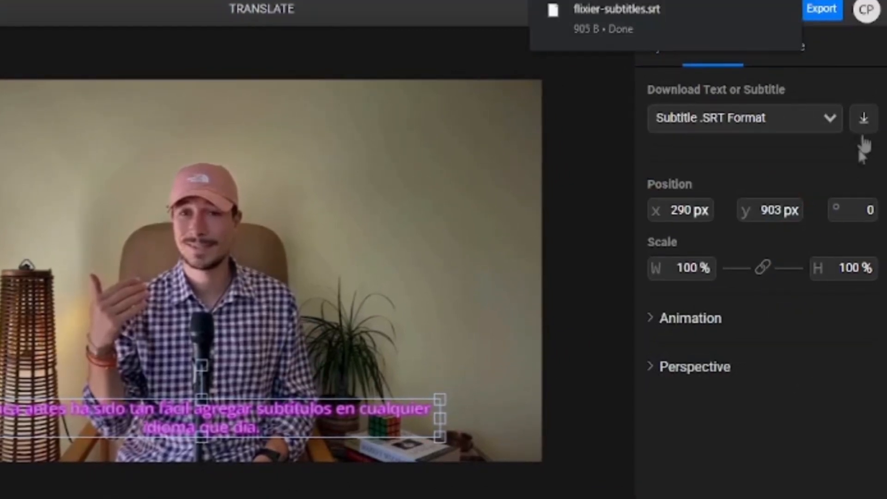
click(863, 118)
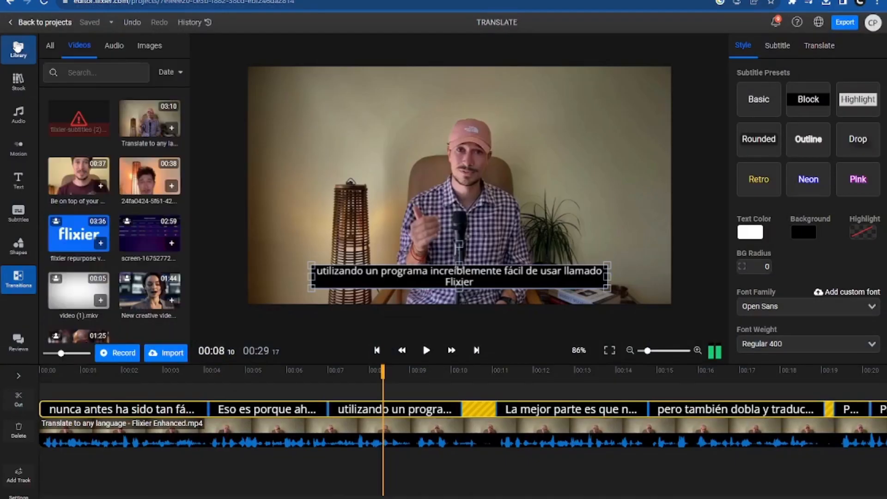
- Add the Spanish text-to-speech voiceover audio to the timeline above the video
click(165, 352)
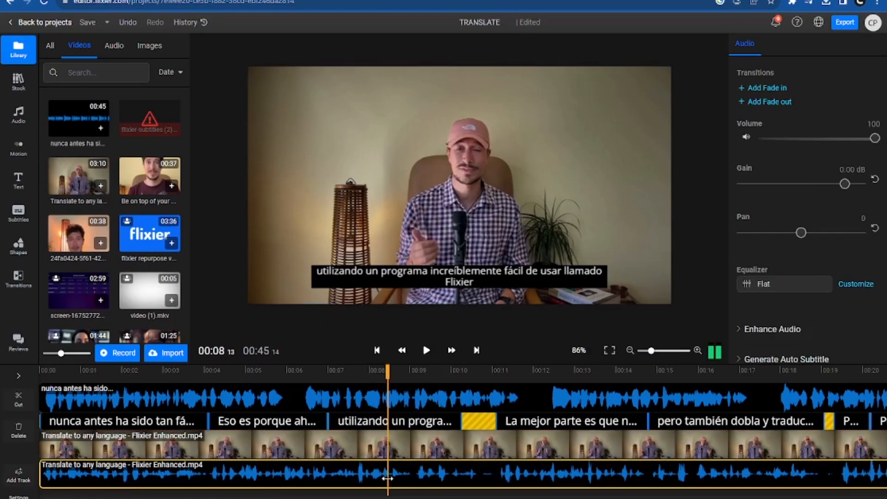
click(845, 22)
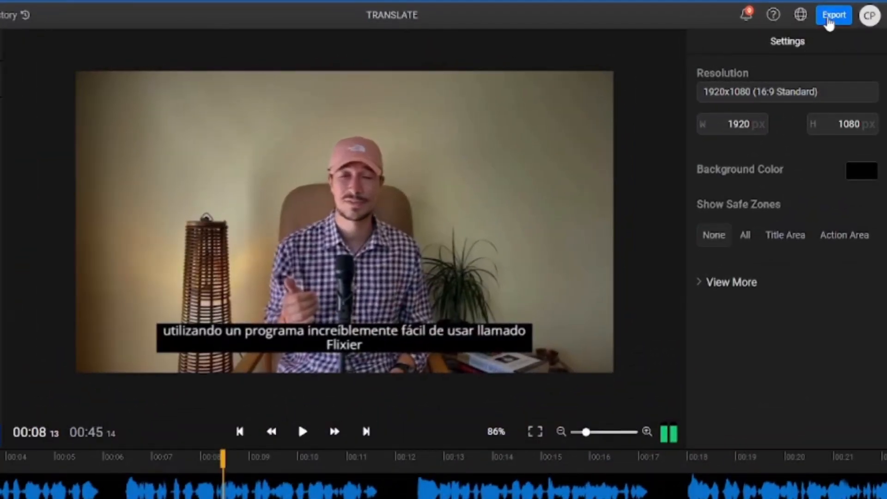